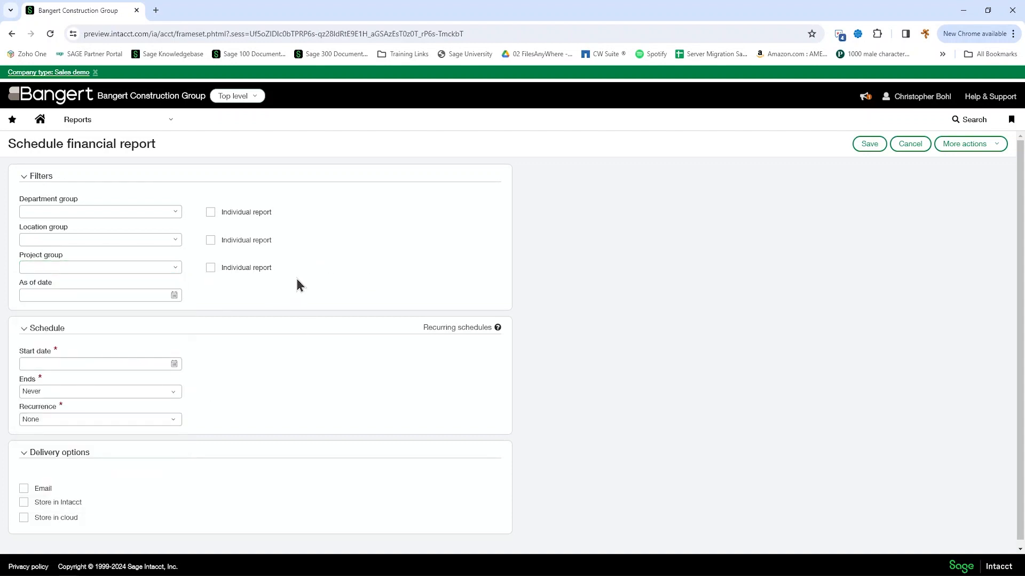
mouse_move(248, 286)
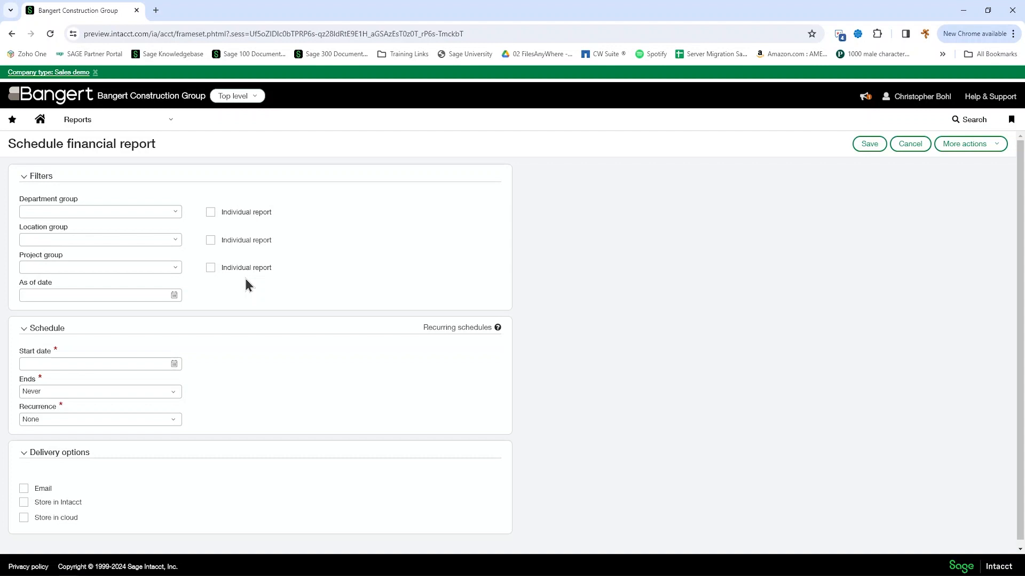
mouse_move(666, 237)
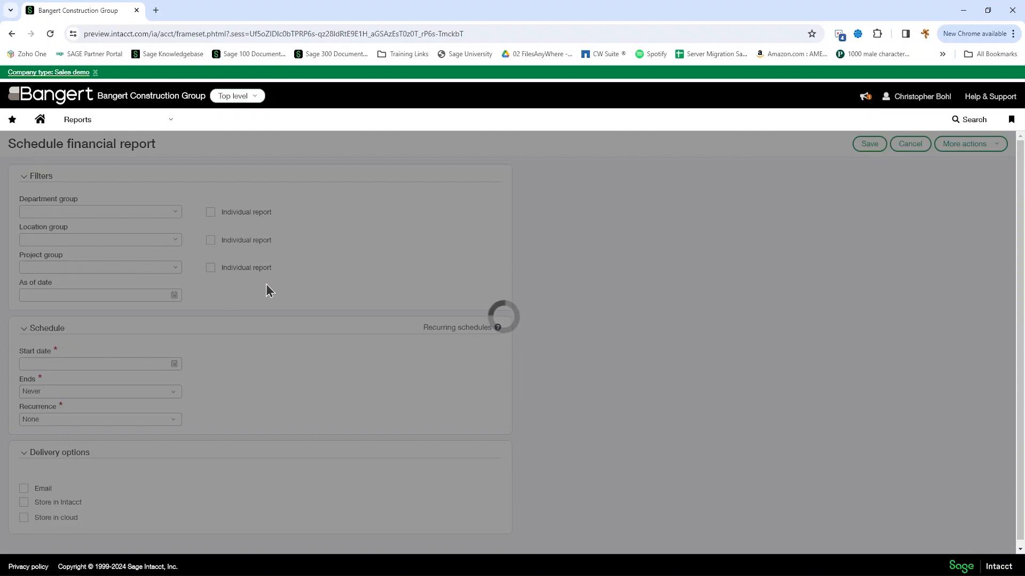
Open the favourite Work in Process report for editing from the reports center.
left_click(910, 144)
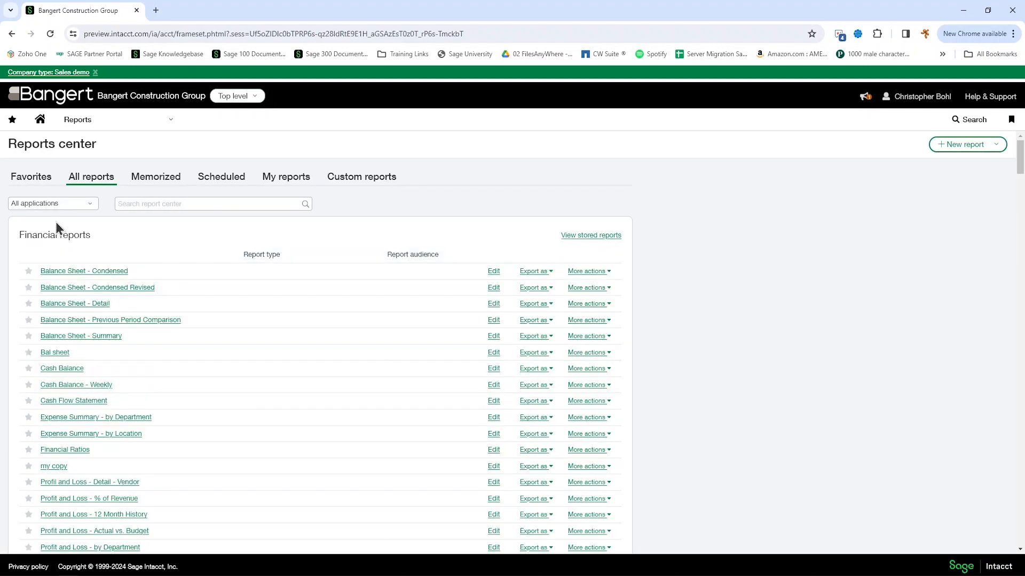
left_click(30, 177)
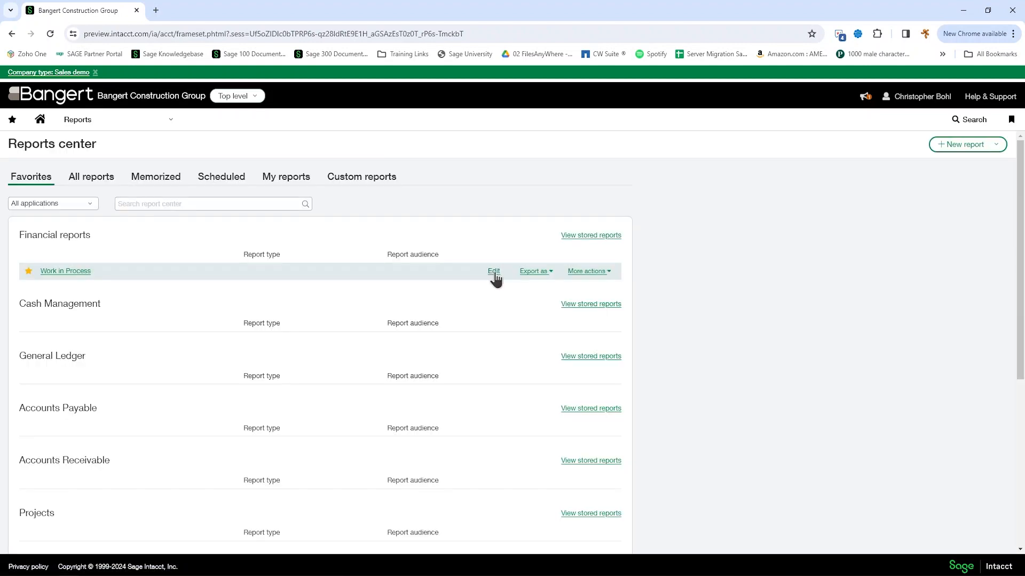
left_click(493, 271)
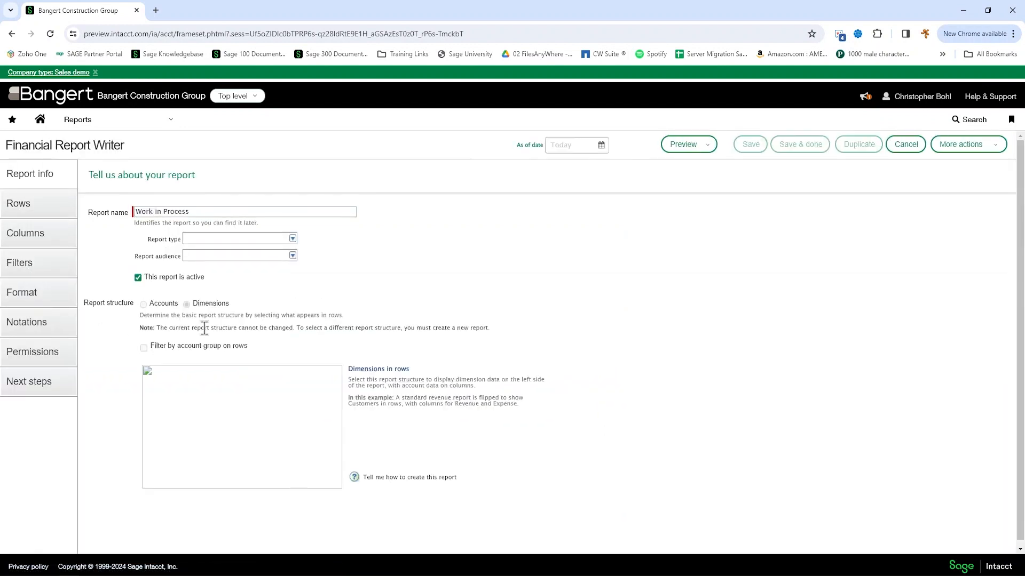
View the Work in Process report's dimension filters, including the Project row.
left_click(19, 262)
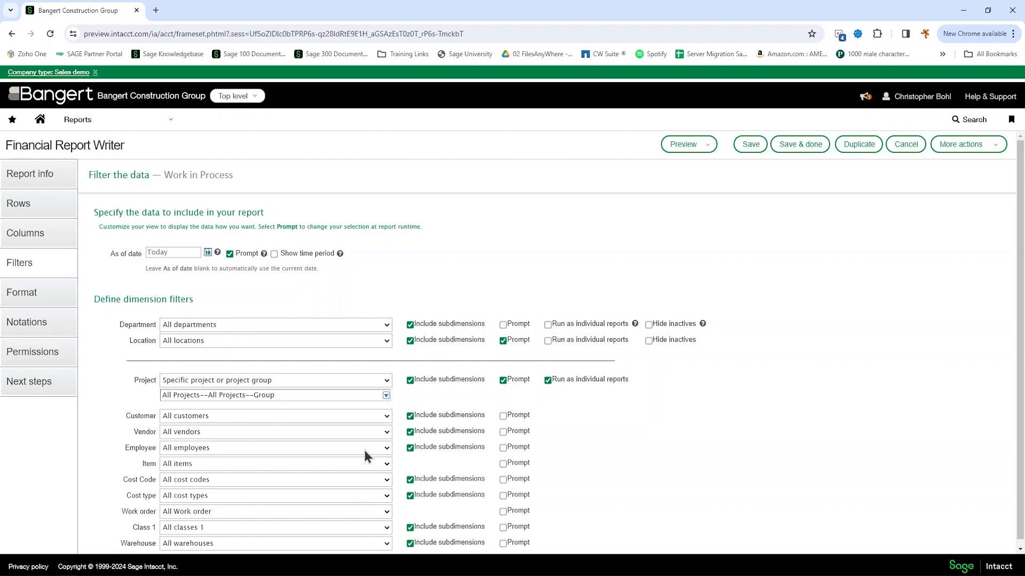
mouse_move(685, 240)
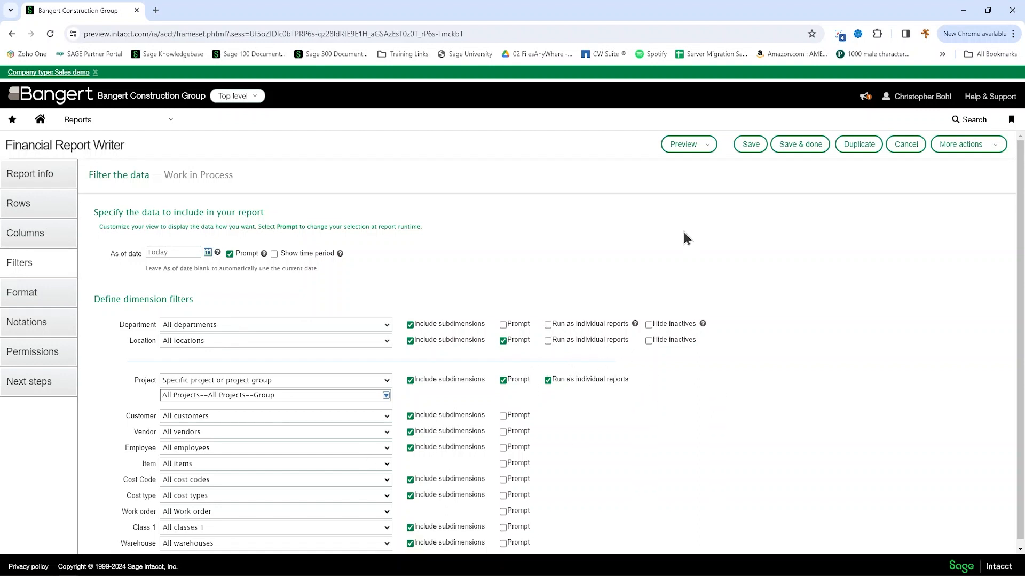
mouse_move(631, 353)
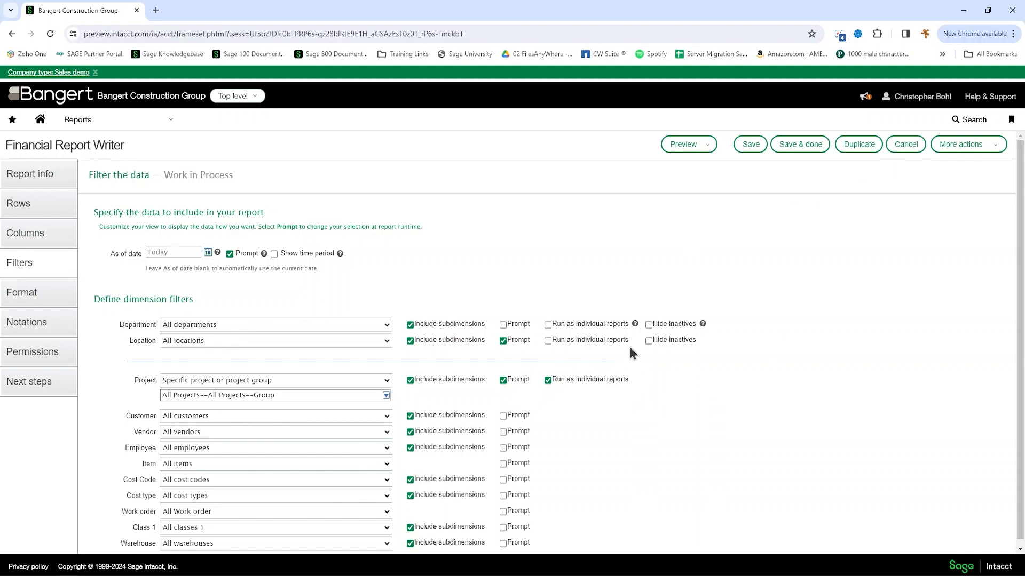
mouse_move(21, 166)
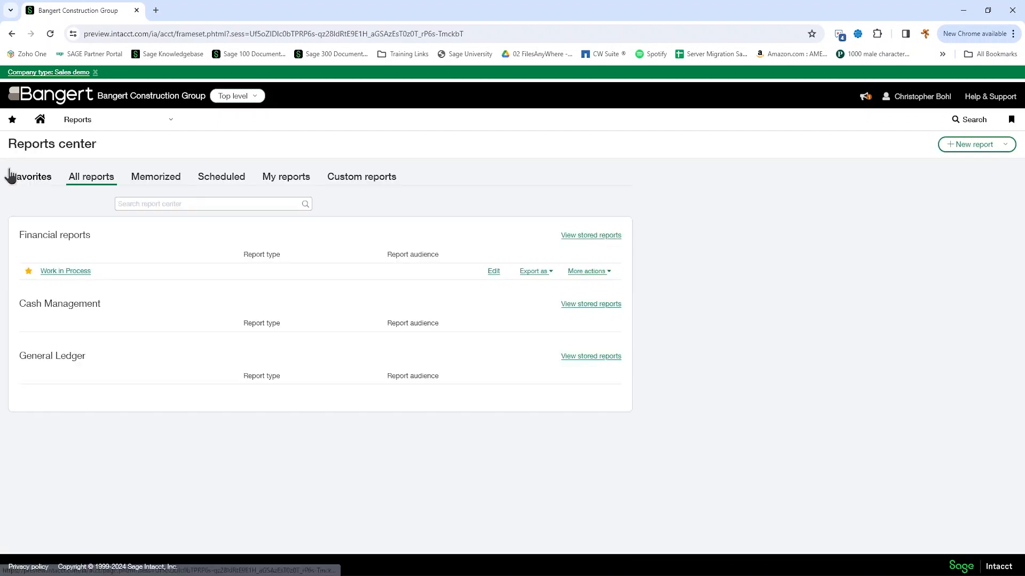
Run the favourite Work in Process report, choosing the GC - Hotels--Hotels project group.
left_click(31, 176)
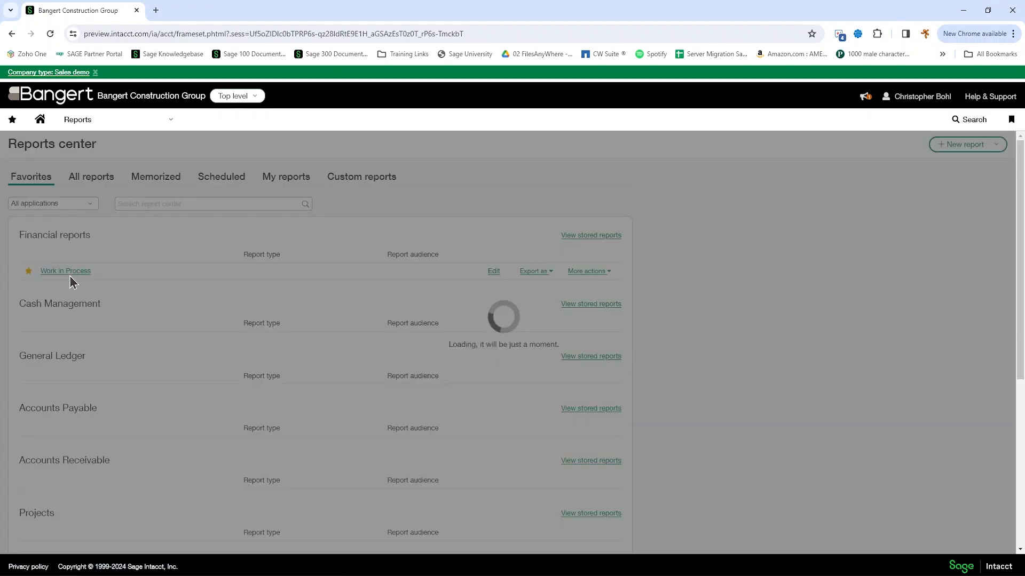
left_click(65, 270)
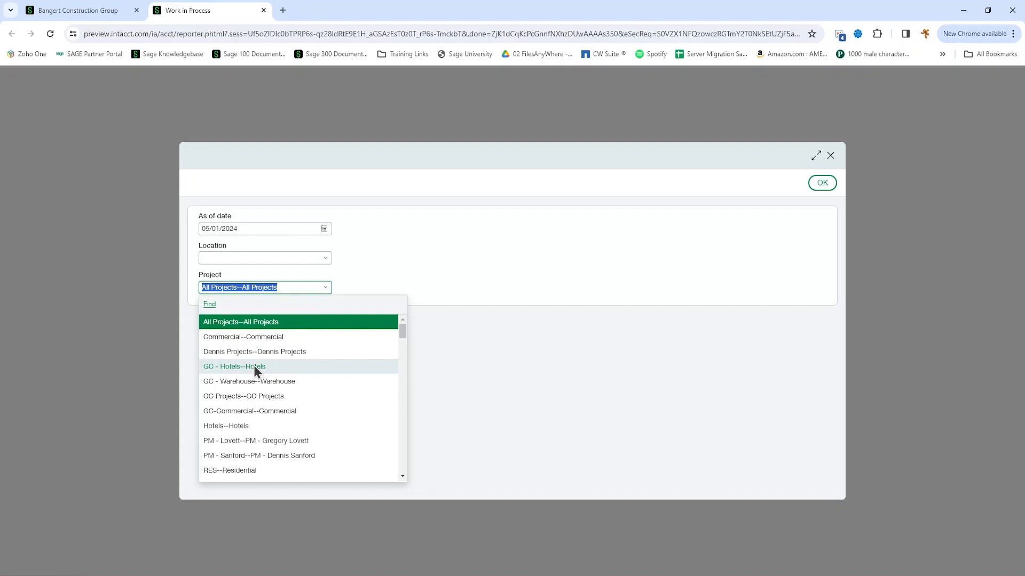
left_click(233, 366)
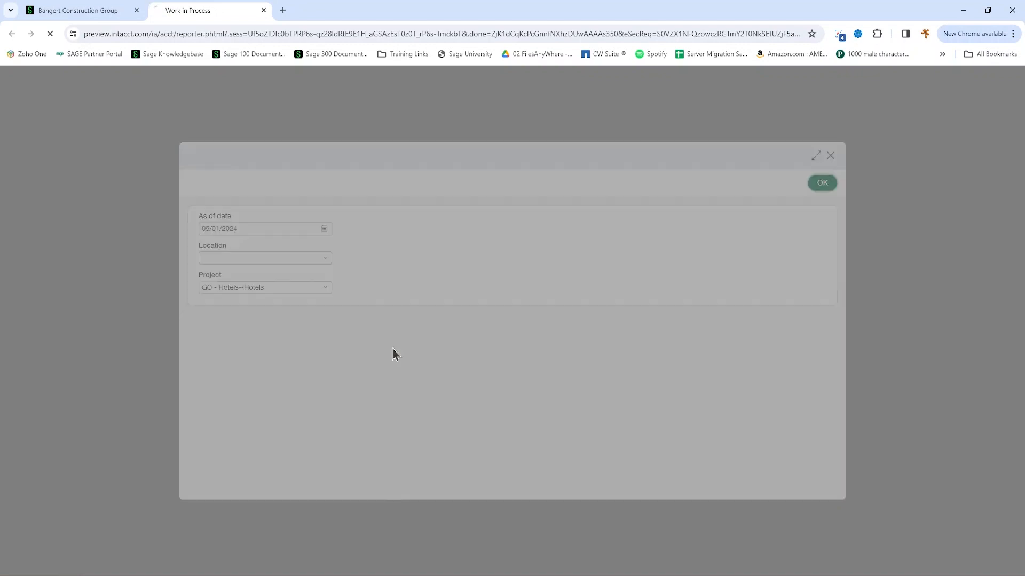
Generate the report and scroll through the LaQuinta Houston, Austin, Dallas and Highmark Hotel sections.
left_click(822, 182)
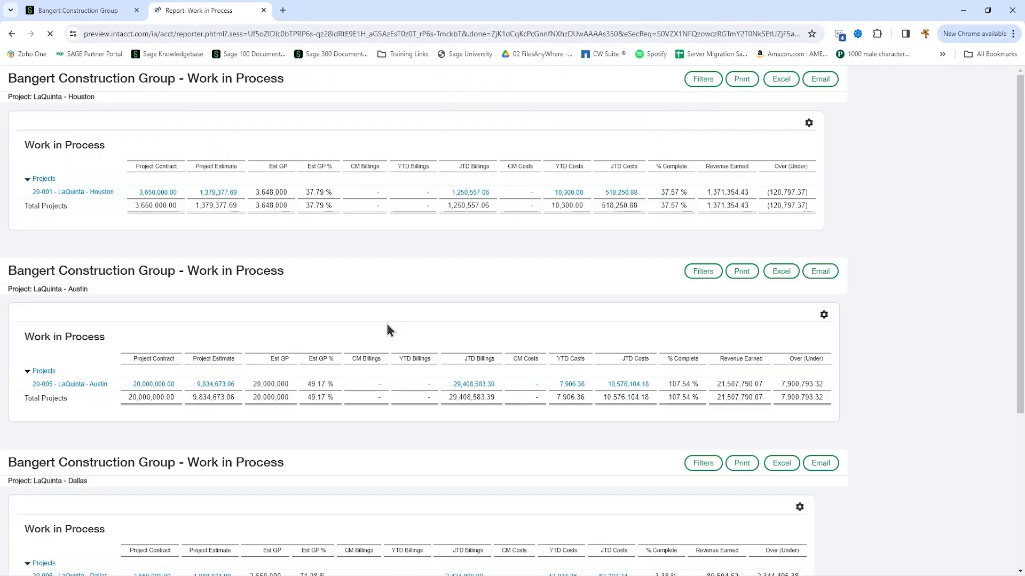
scroll("down", 3)
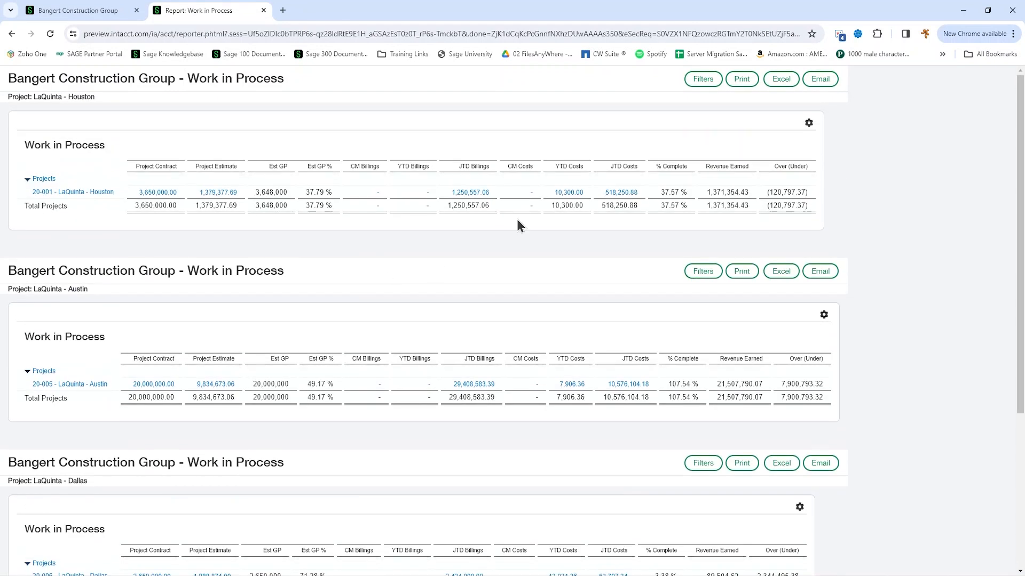
left_click(781, 79)
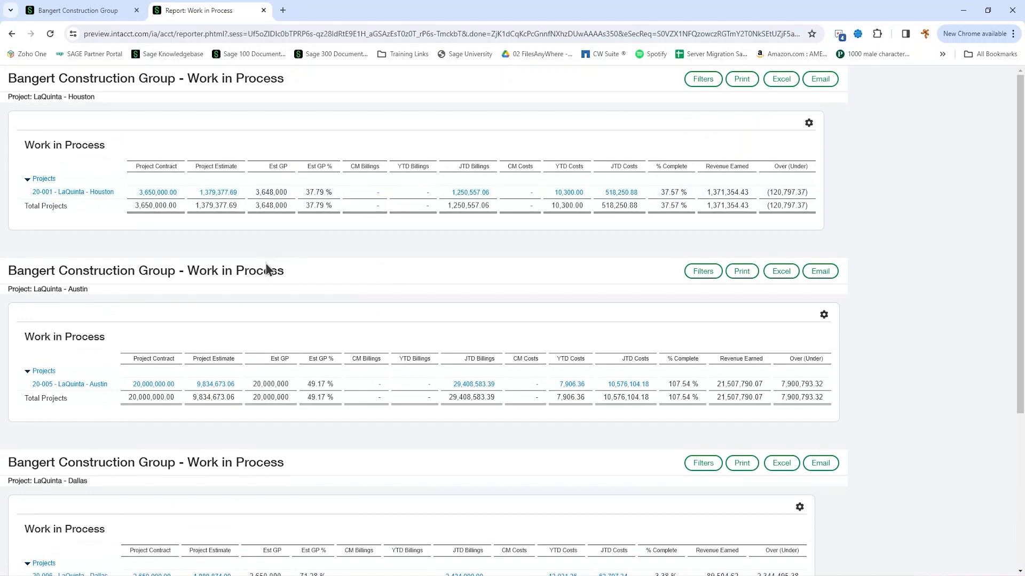
scroll("down", 3)
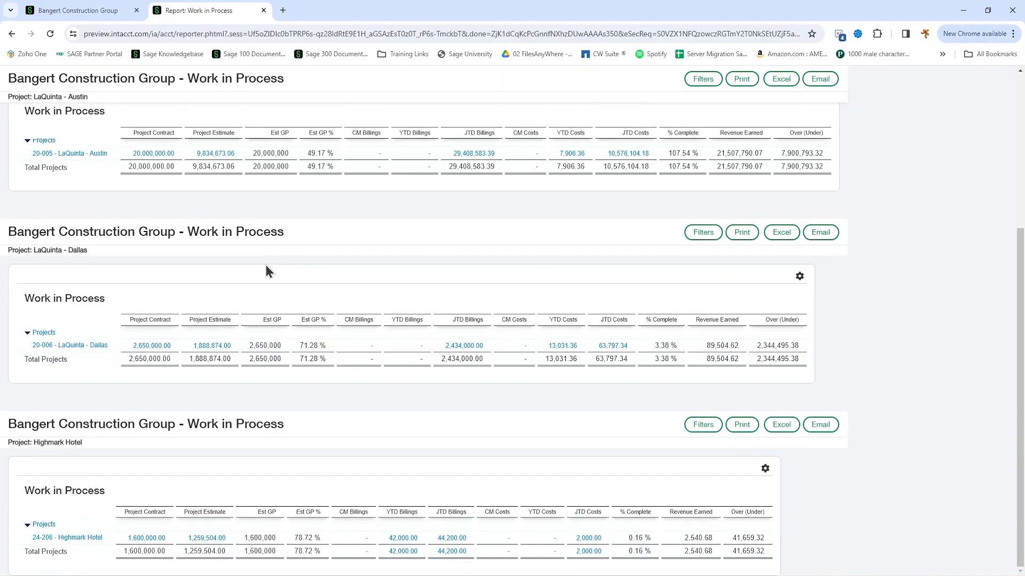